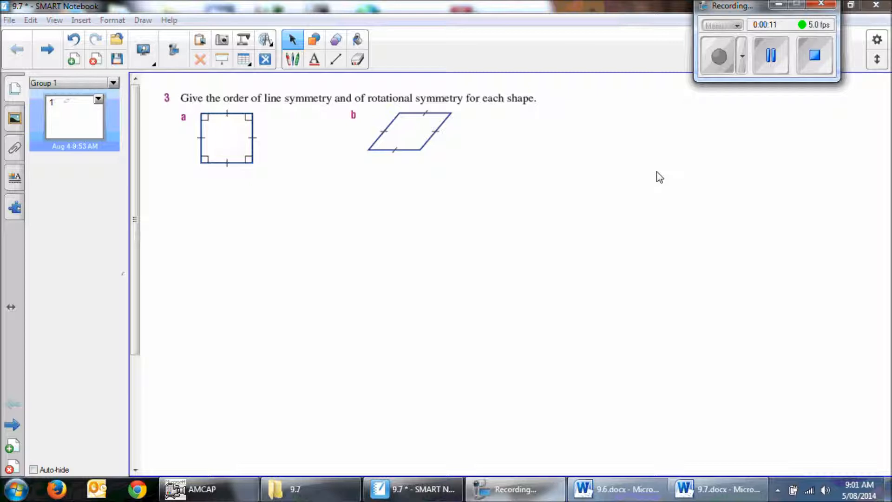
# Step: Bring up the taskbar jump list for the 9.6.docx Word document
pyautogui.rightClick(617, 489)
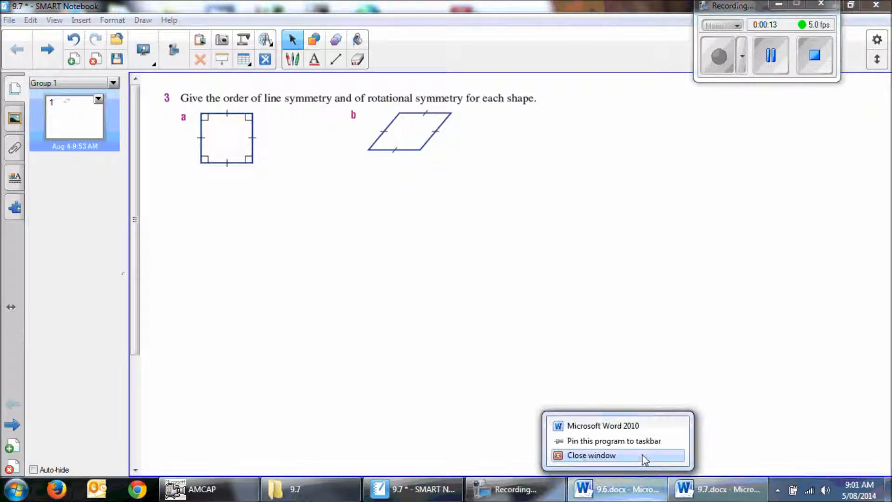
# Step: Close 9.6.docx and scroll the 9.7 Symmetry notes down to key idea KI2
pyautogui.click(719, 489)
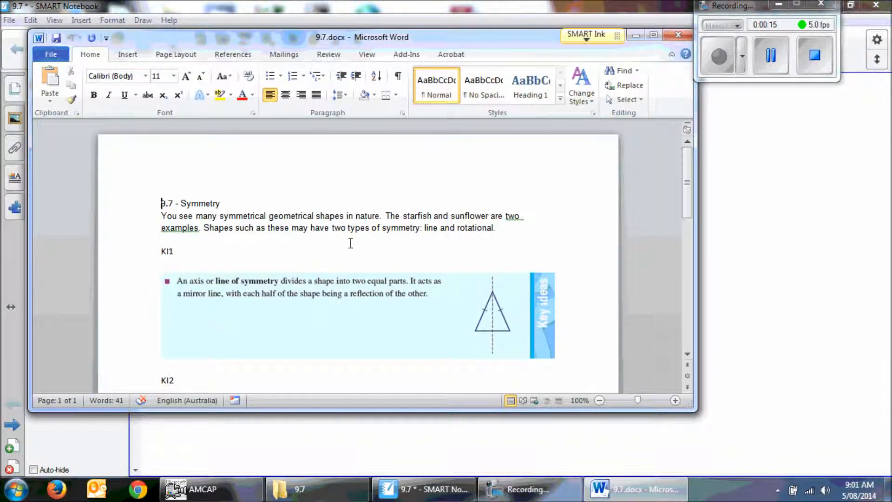
pyautogui.scroll(-3)
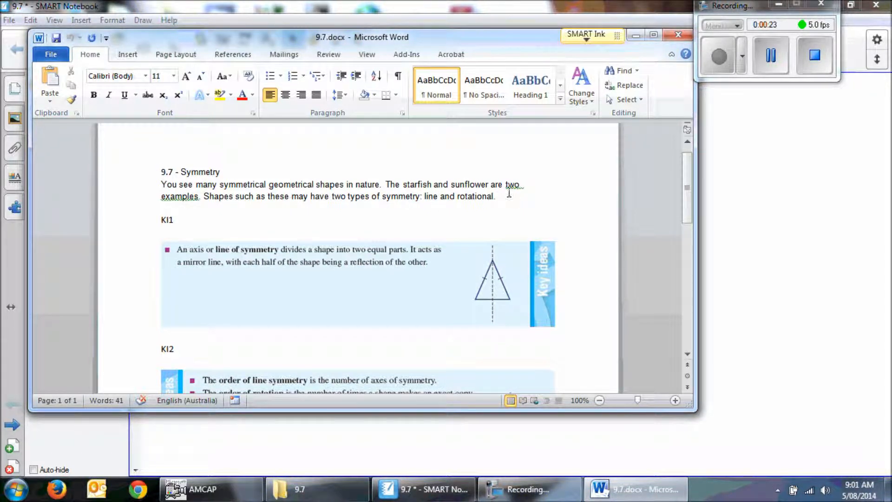
pyautogui.moveTo(269, 215)
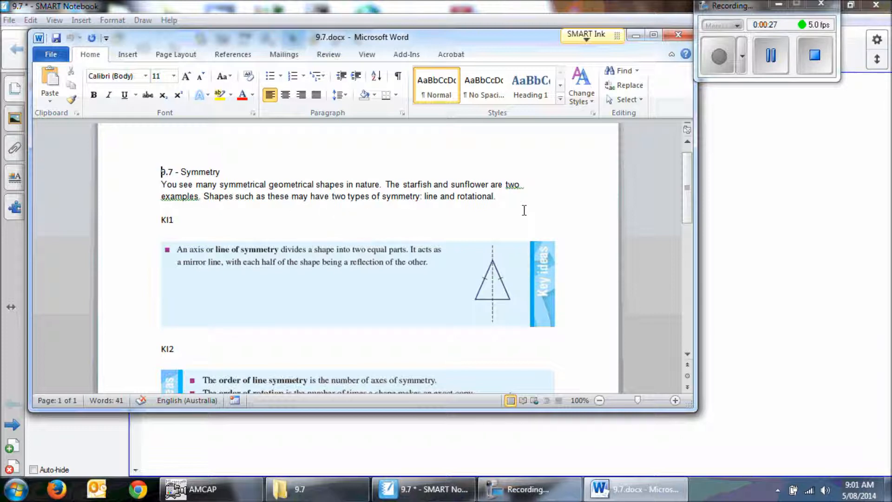
pyautogui.scroll(-3)
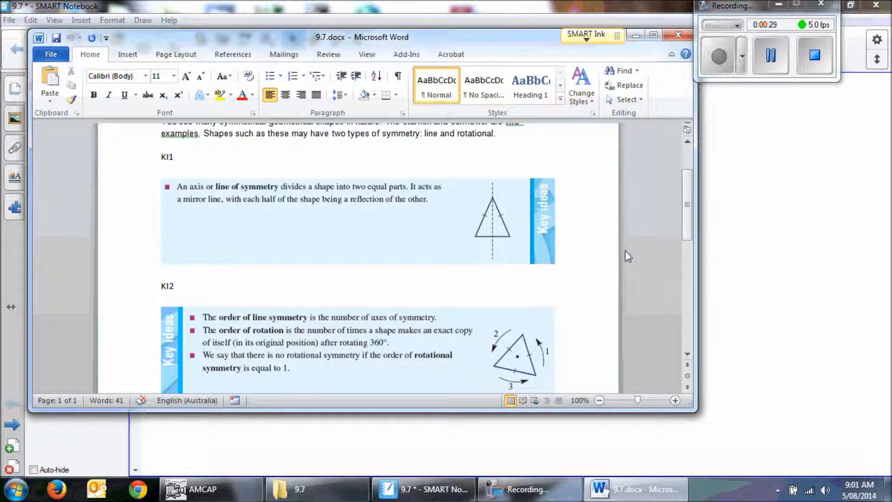
pyautogui.scroll(-3)
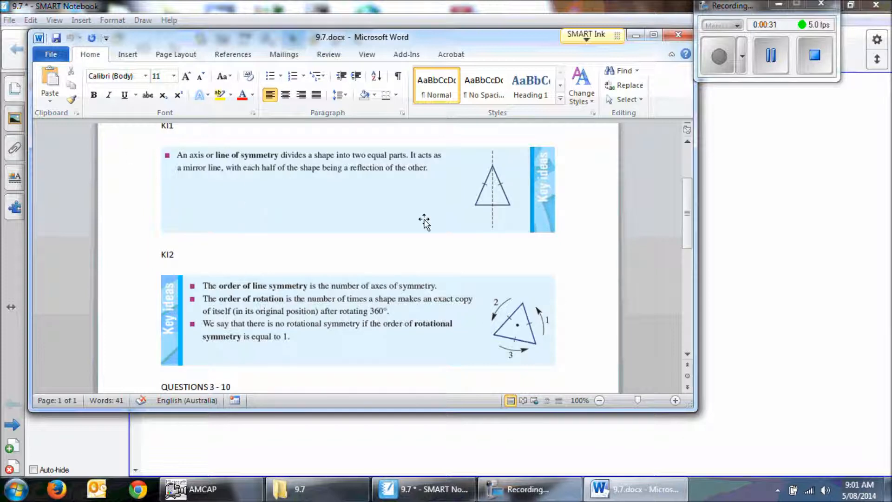
pyautogui.moveTo(494, 268)
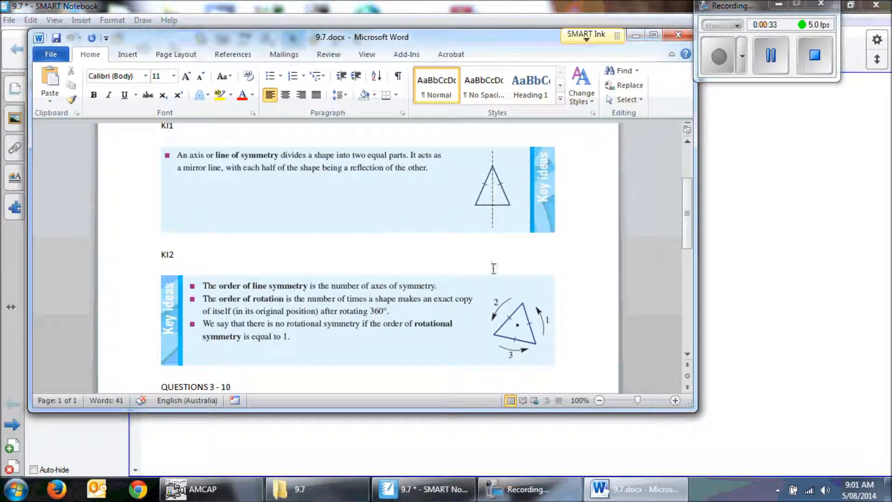
pyautogui.moveTo(506, 165)
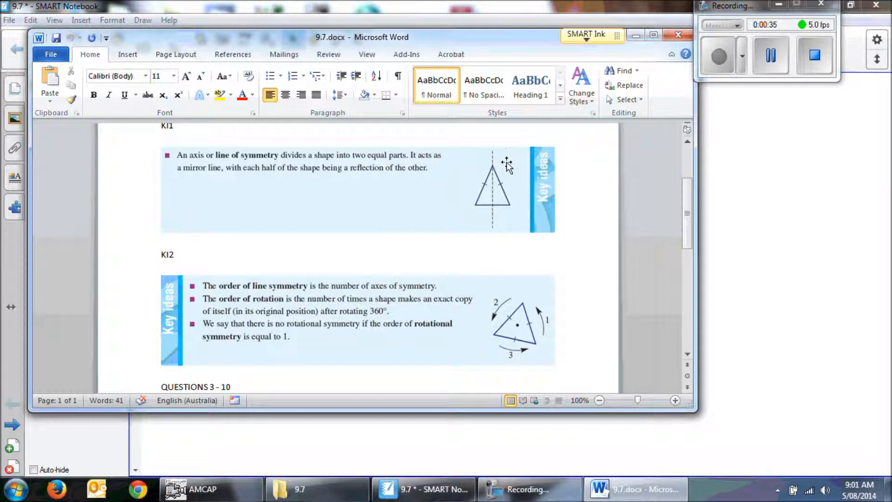
pyautogui.moveTo(514, 196)
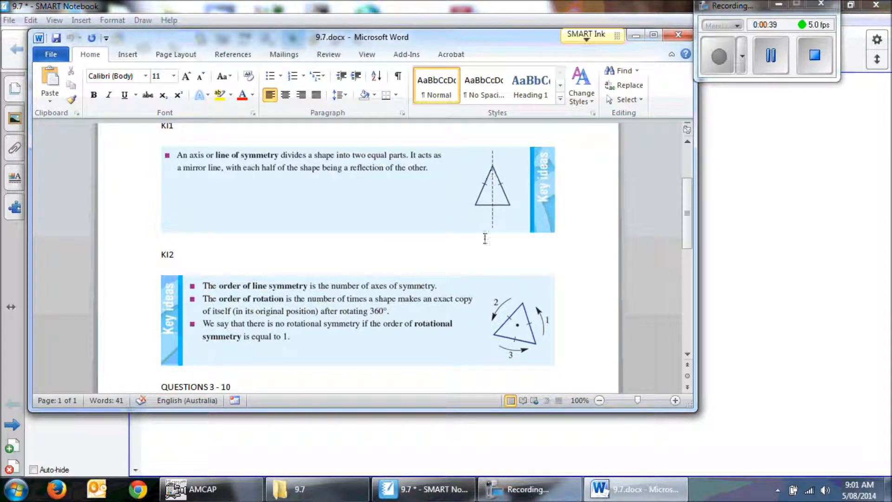
pyautogui.moveTo(493, 203)
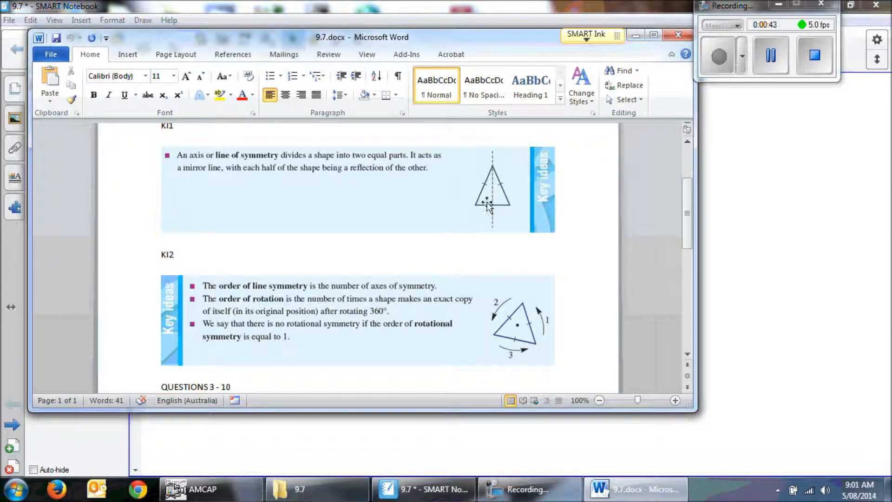
pyautogui.moveTo(529, 193)
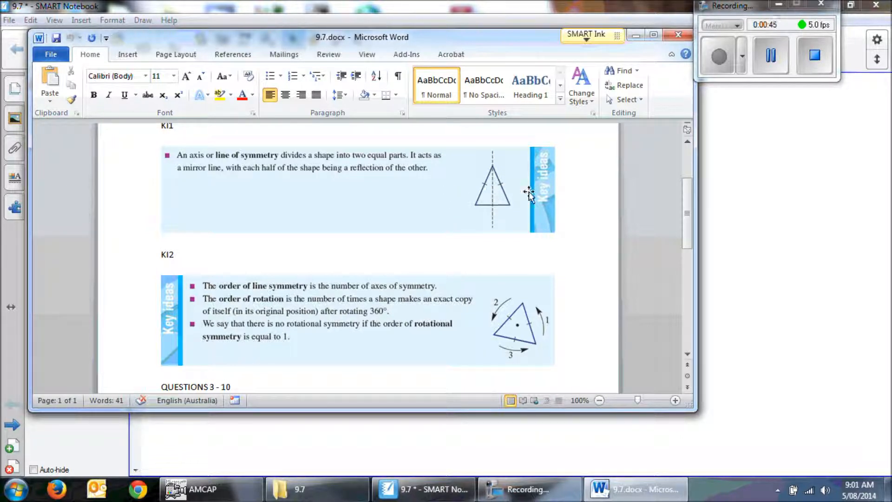
pyautogui.moveTo(438, 199)
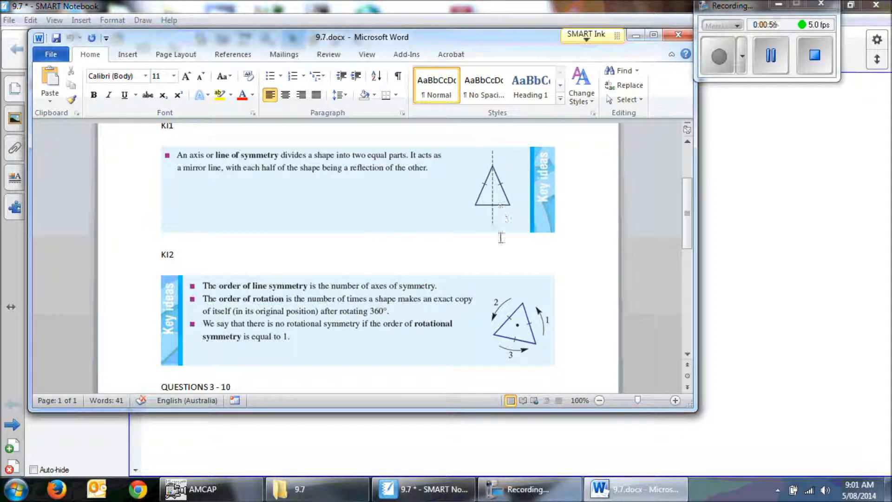
pyautogui.scroll(-3)
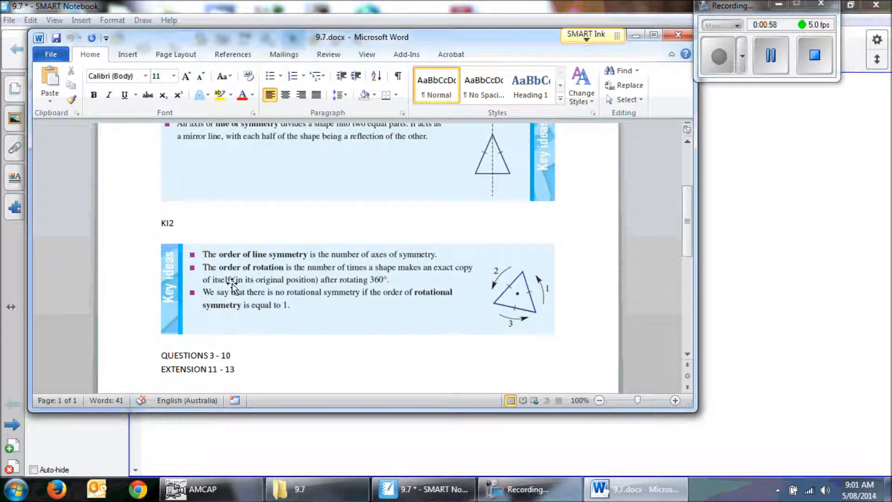
pyautogui.moveTo(313, 264)
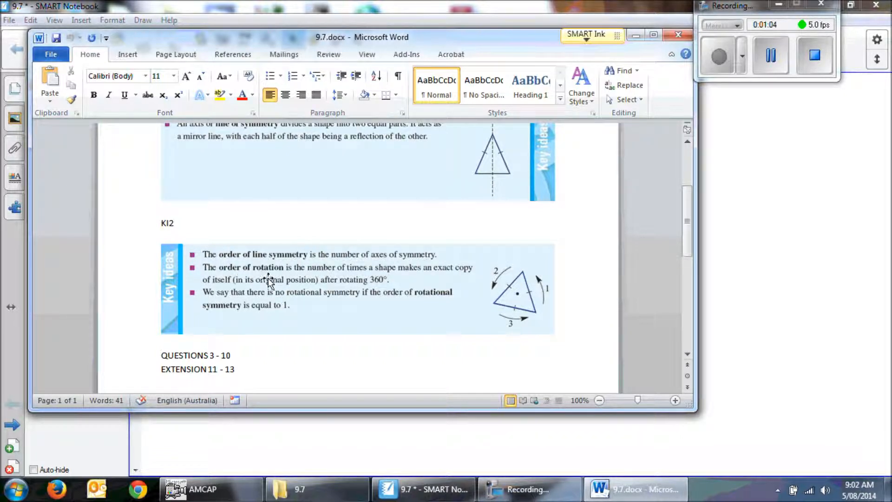
pyautogui.moveTo(371, 286)
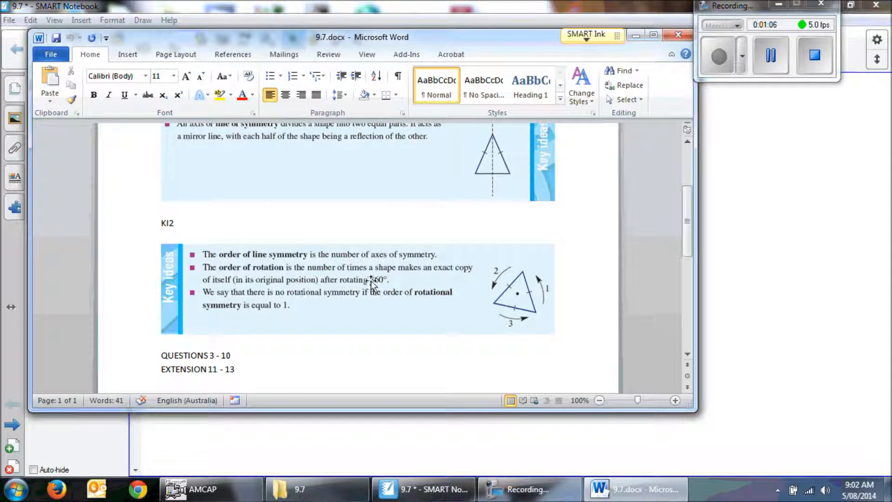
pyautogui.moveTo(220, 290)
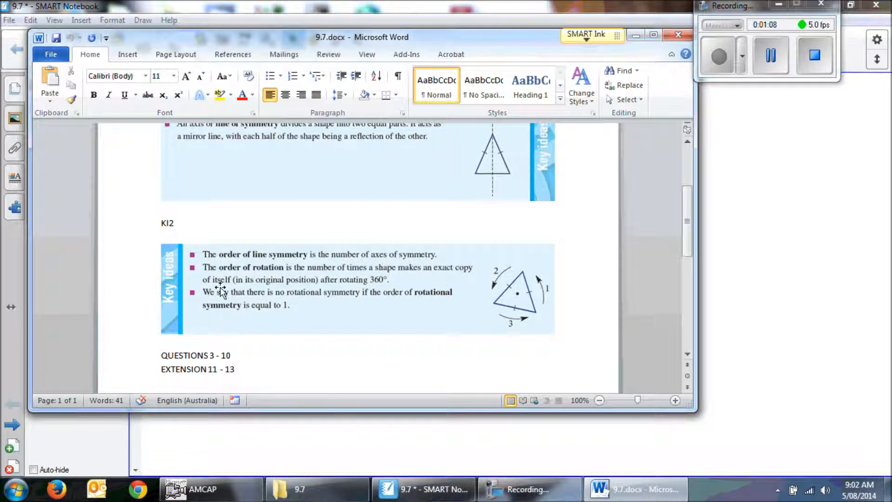
pyautogui.moveTo(296, 294)
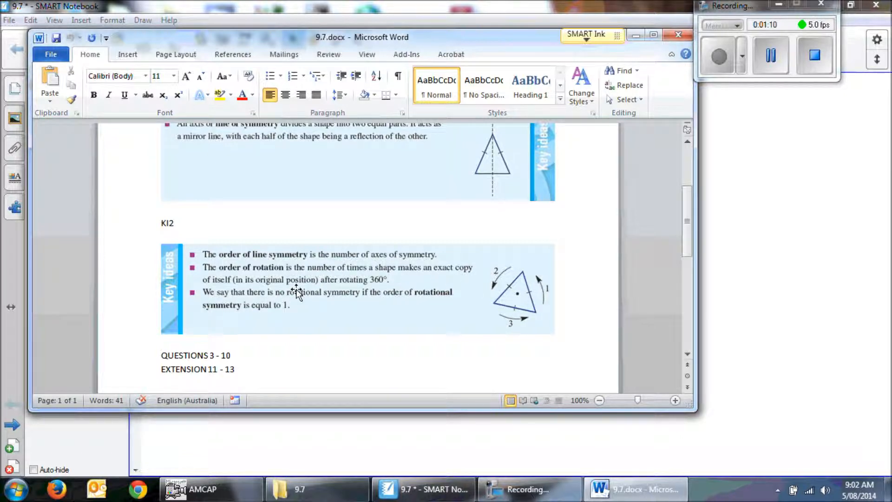
pyautogui.moveTo(372, 290)
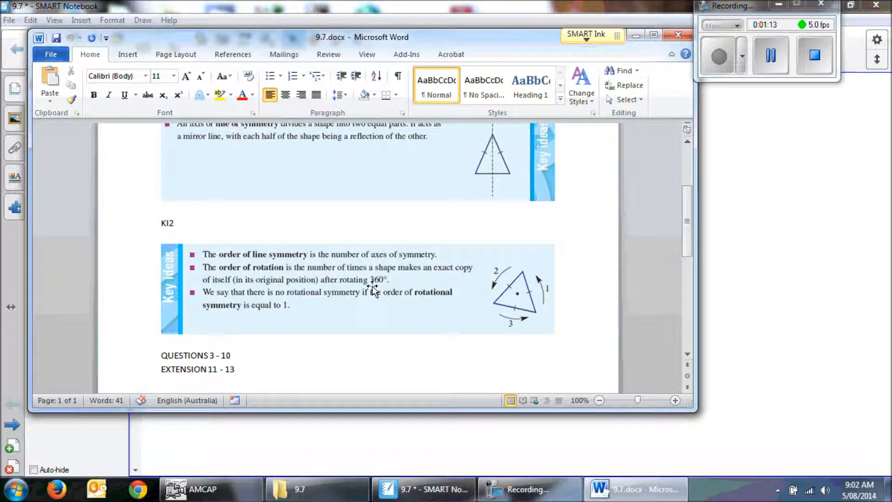
pyautogui.moveTo(532, 324)
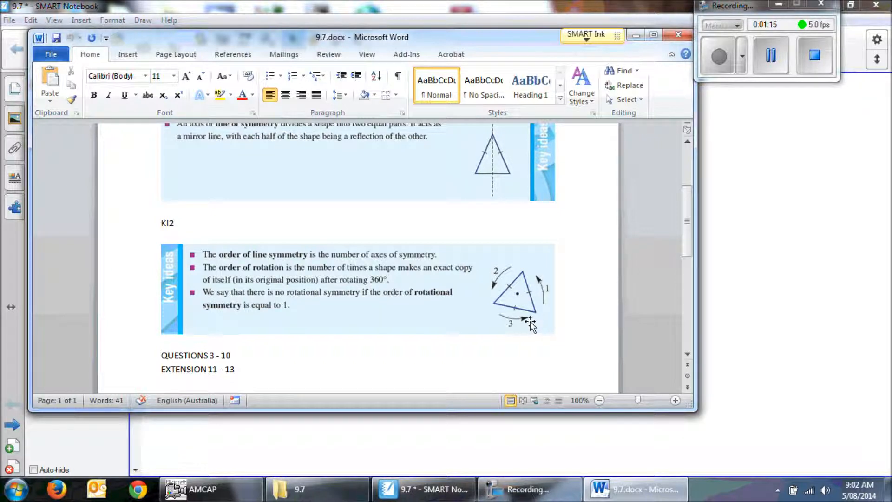
pyautogui.moveTo(319, 304)
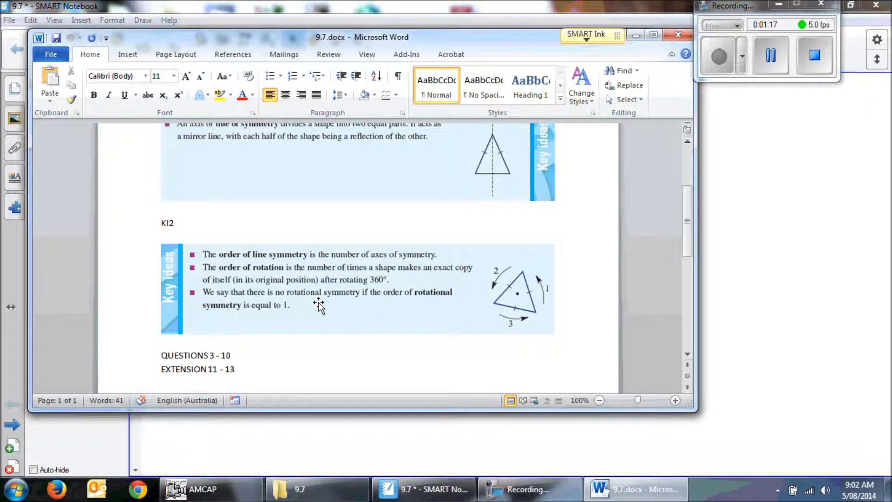
pyautogui.moveTo(423, 313)
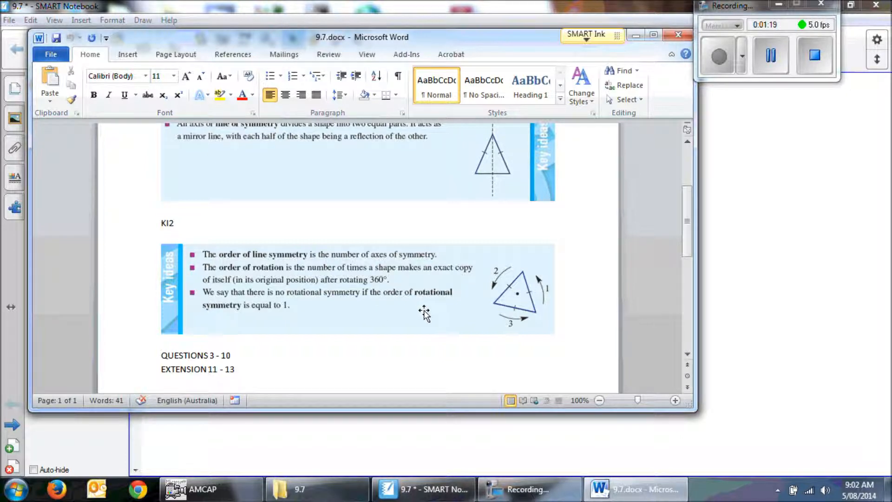
pyautogui.moveTo(240, 324)
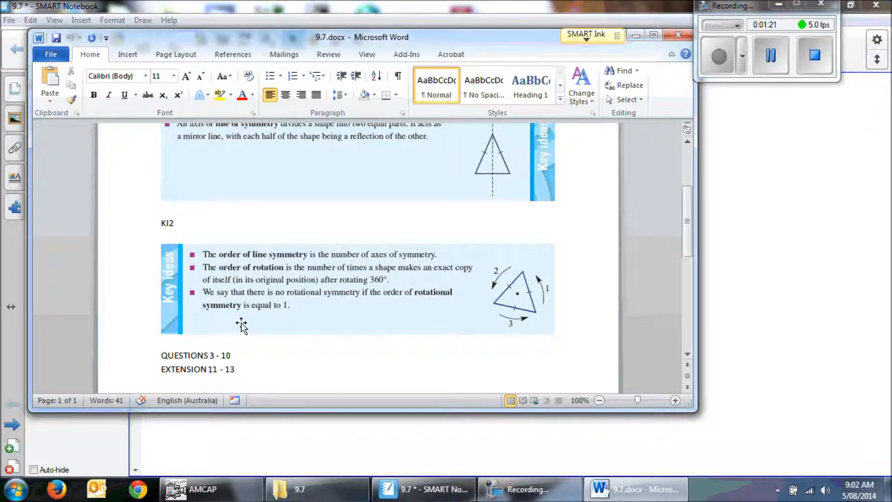
pyautogui.moveTo(473, 283)
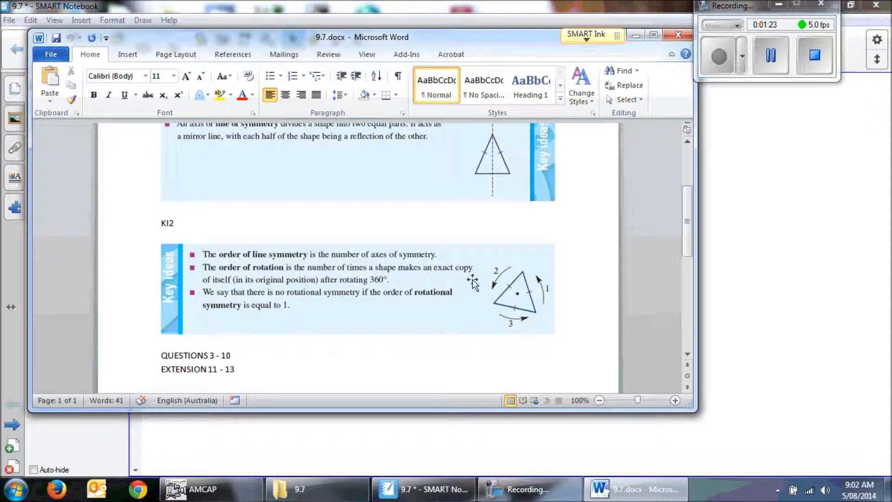
pyautogui.moveTo(514, 310)
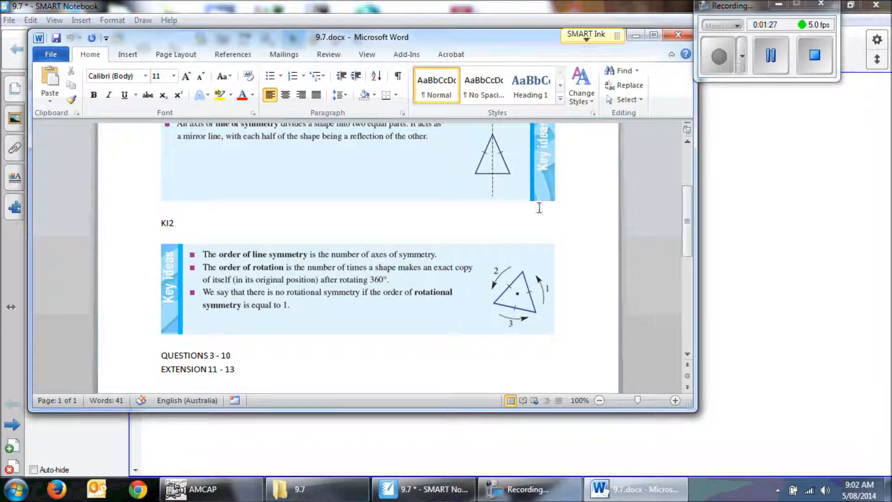
pyautogui.moveTo(494, 359)
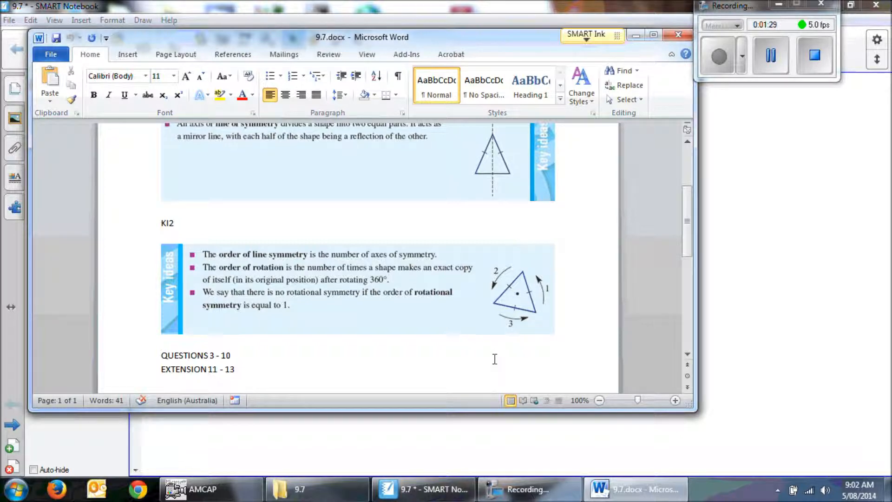
pyautogui.moveTo(492, 316)
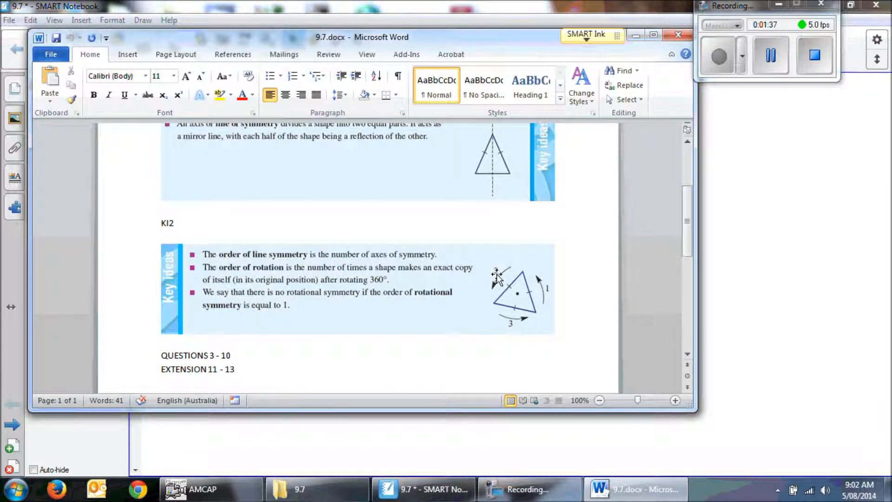
pyautogui.moveTo(481, 184)
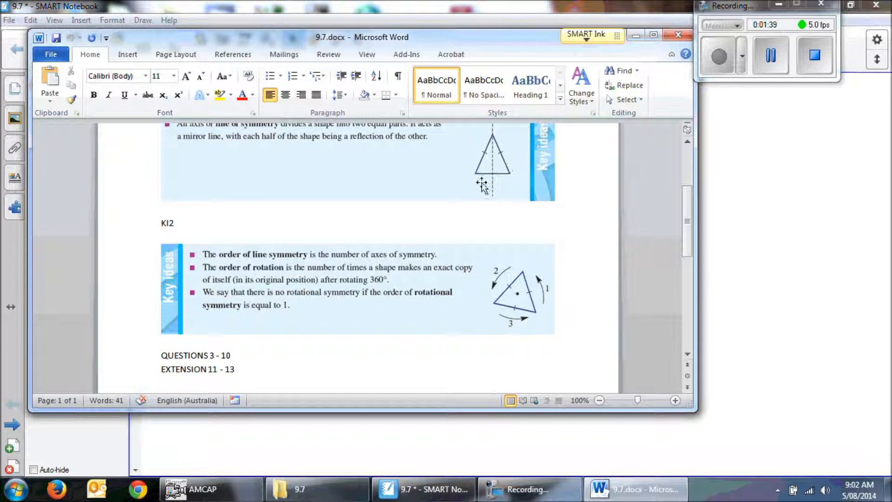
pyautogui.moveTo(509, 183)
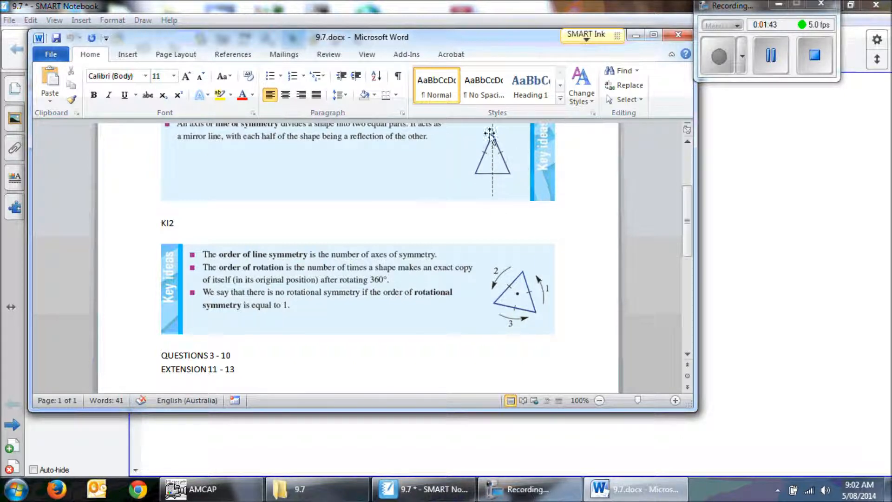
pyautogui.moveTo(445, 164)
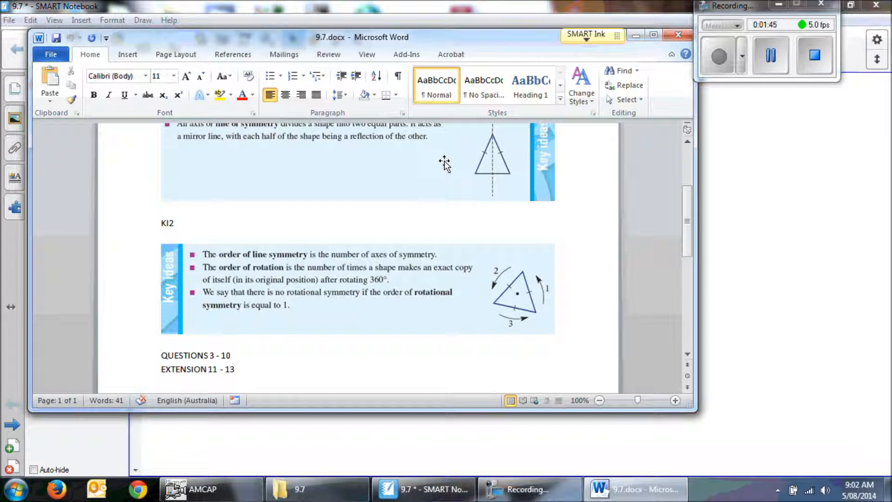
pyautogui.moveTo(425, 185)
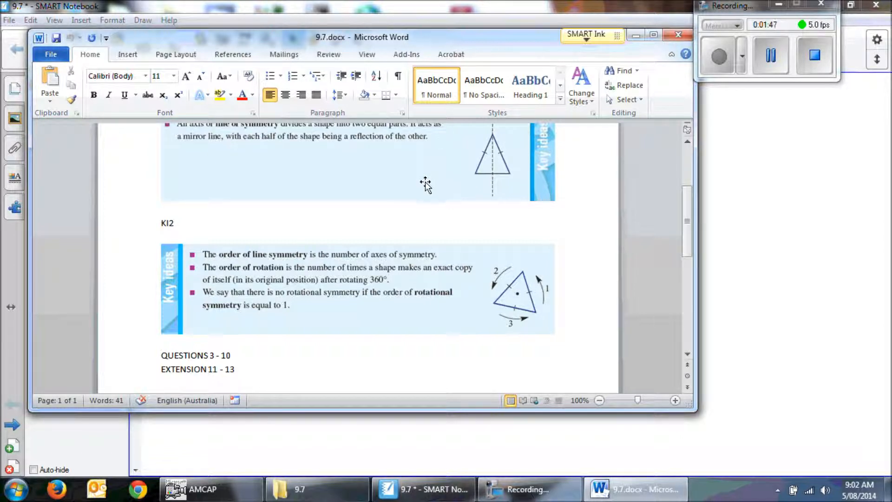
pyautogui.moveTo(494, 218)
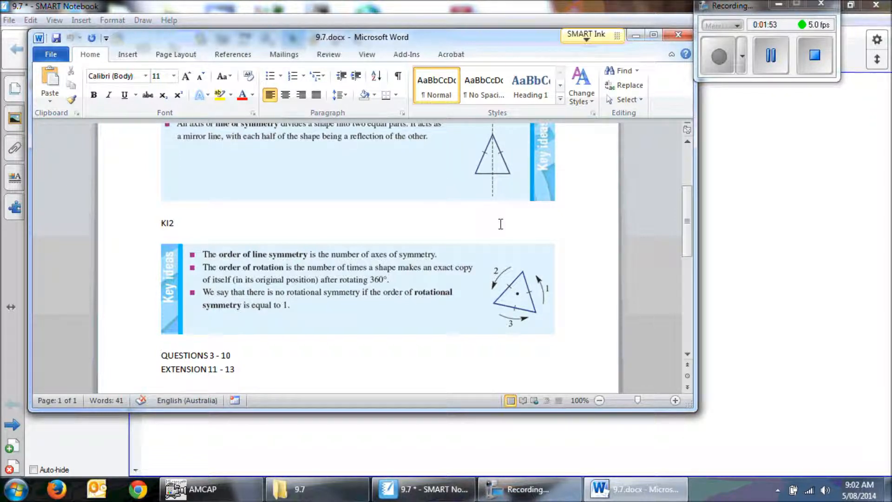
# Step: On the question 3 page, draw red vertical and horizontal axes over square a, then erase
pyautogui.click(423, 489)
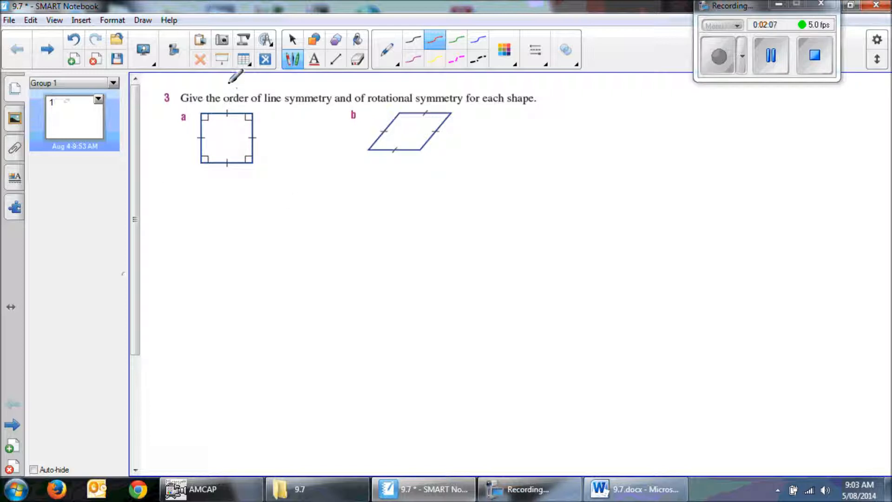
pyautogui.moveTo(228, 77); pyautogui.dragTo(230, 196)
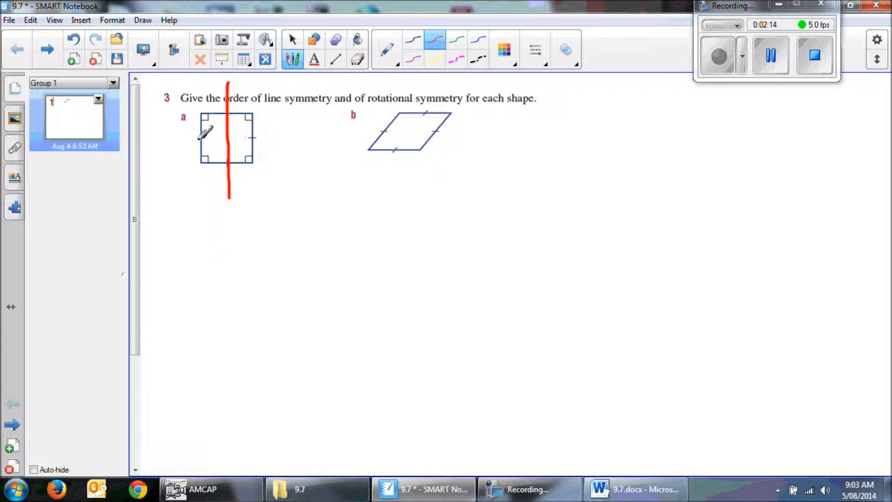
pyautogui.moveTo(165, 139); pyautogui.dragTo(267, 138)
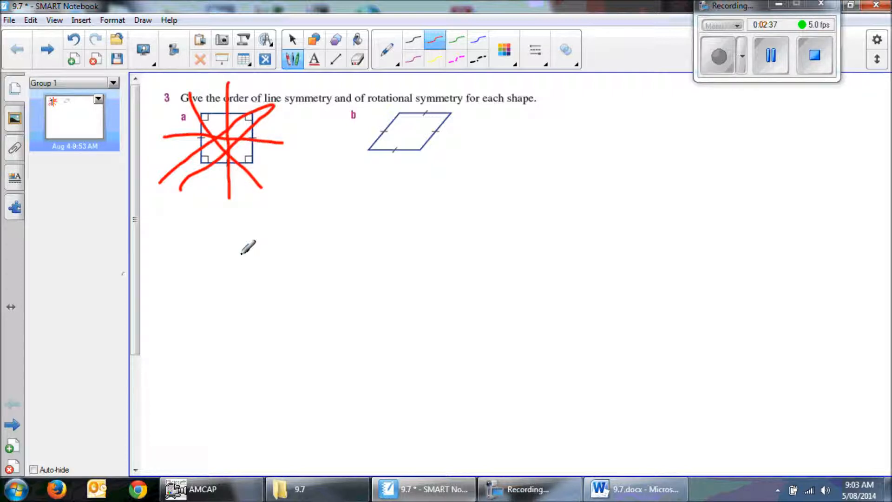
pyautogui.moveTo(204, 86)
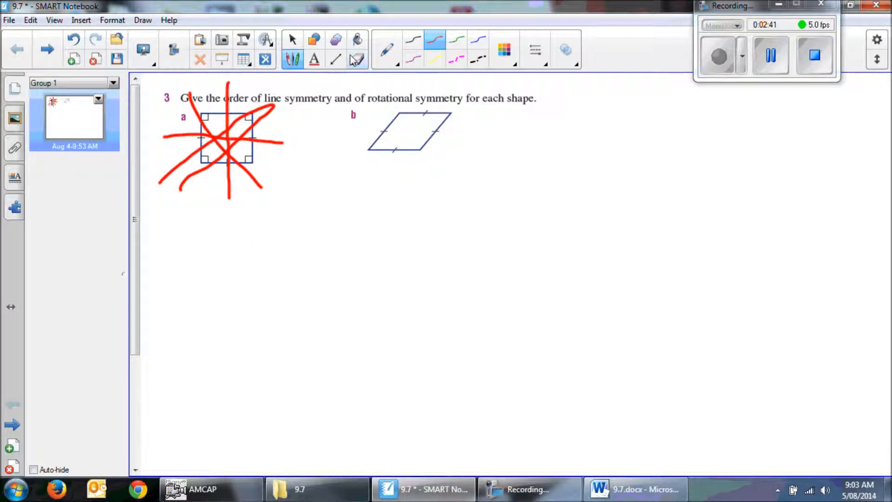
pyautogui.click(356, 59)
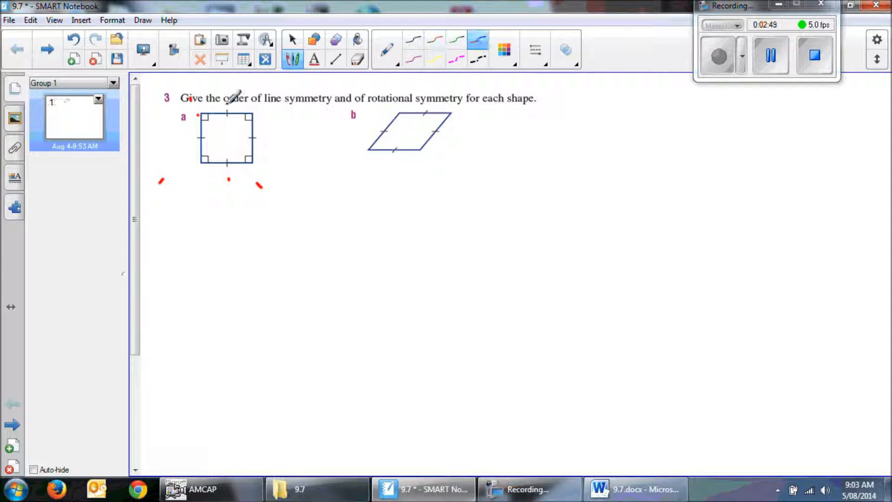
# Step: Erase the leftover red marks around square a
pyautogui.moveTo(227, 106); pyautogui.dragTo(227, 167)
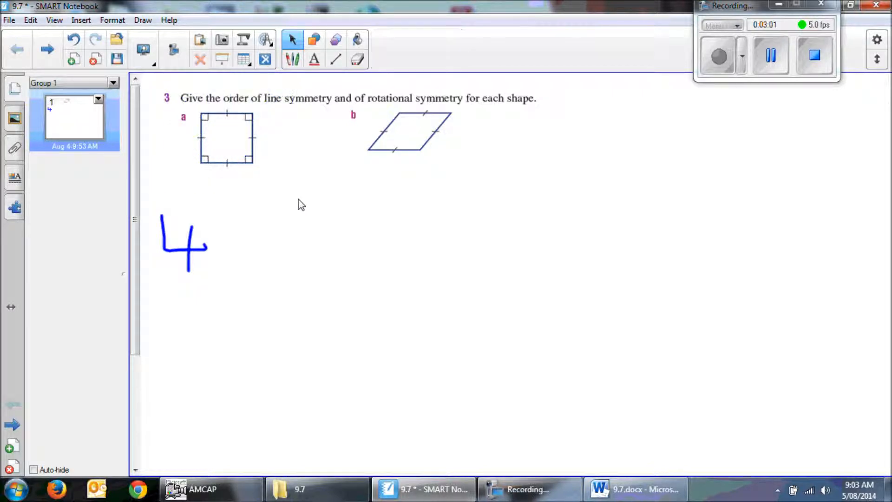
pyautogui.moveTo(294, 111)
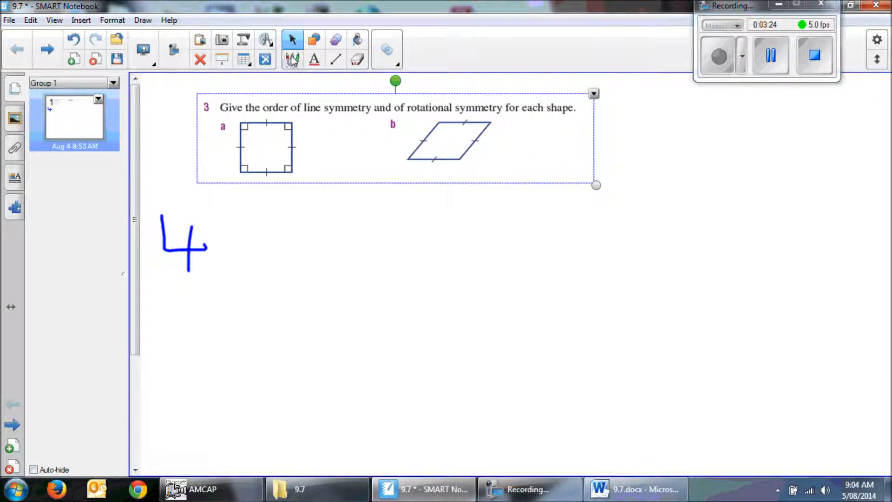
# Step: Switch back to the pen for black freehand drawing
pyautogui.click(387, 48)
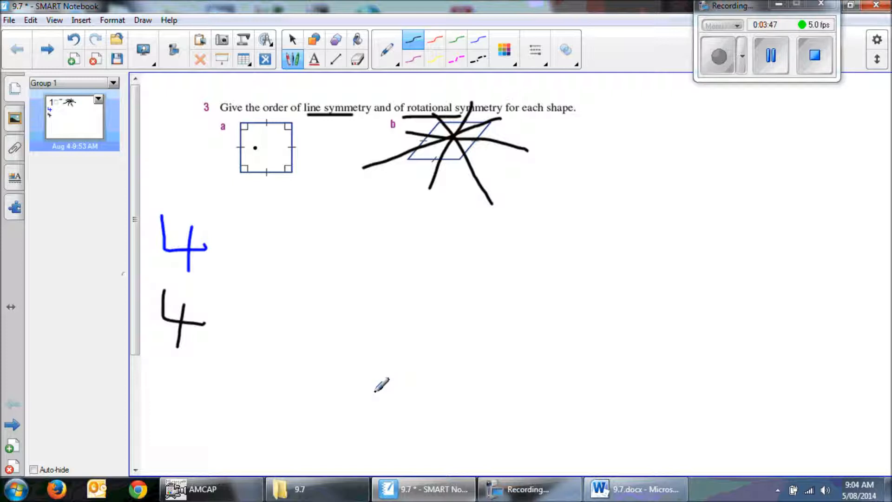
pyautogui.moveTo(279, 102)
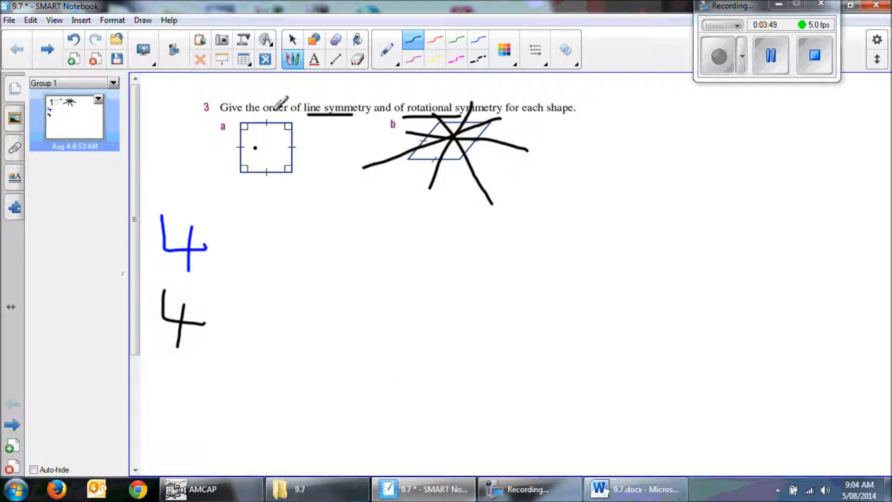
pyautogui.moveTo(395, 256)
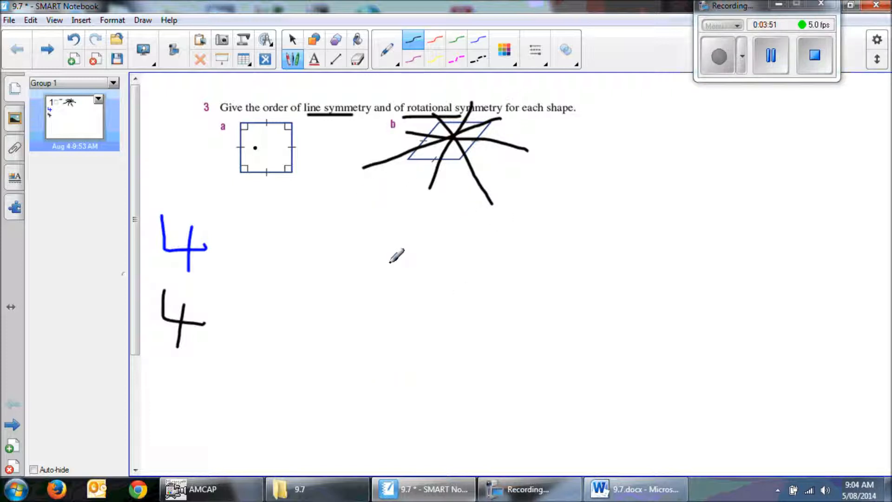
pyautogui.moveTo(498, 166)
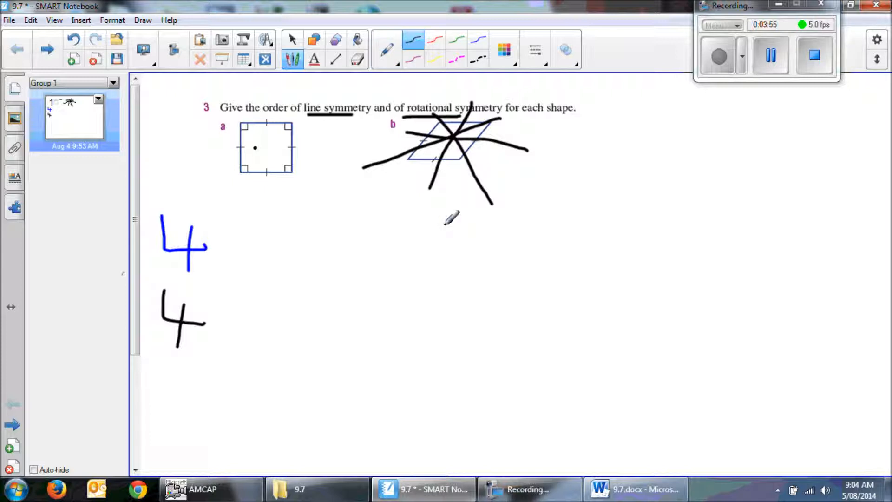
pyautogui.moveTo(400, 243)
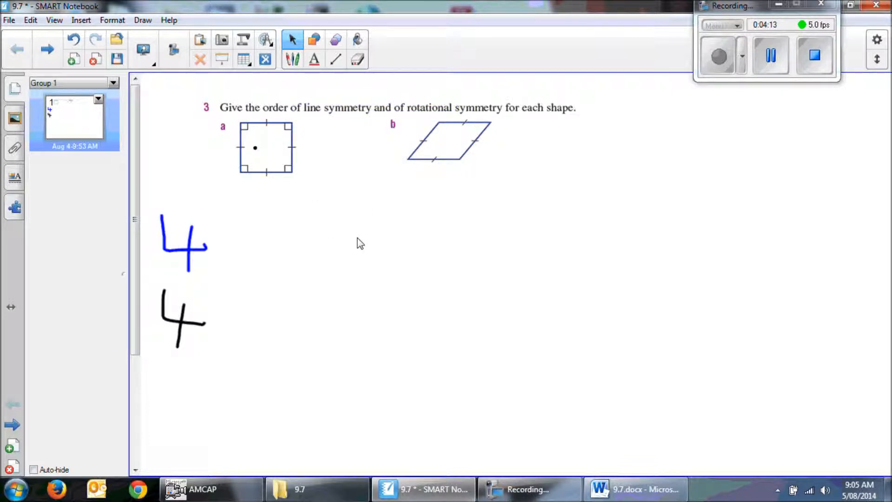
pyautogui.moveTo(304, 445)
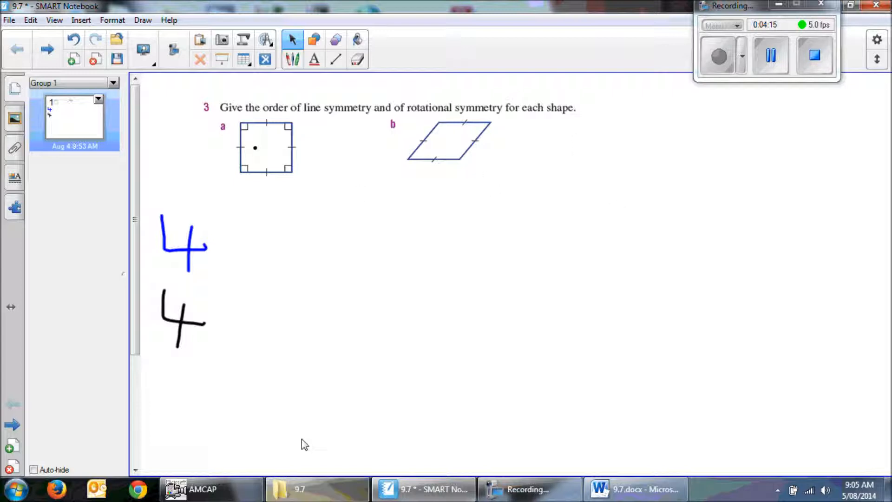
pyautogui.moveTo(412, 296)
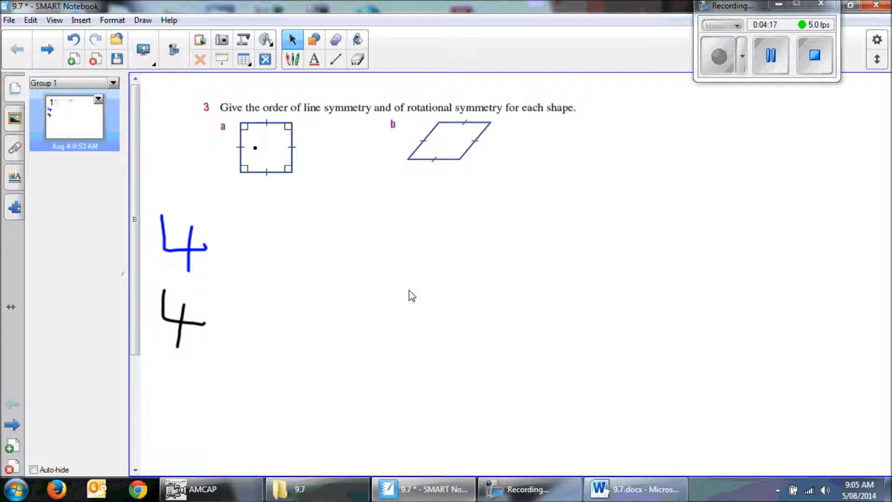
pyautogui.moveTo(476, 255)
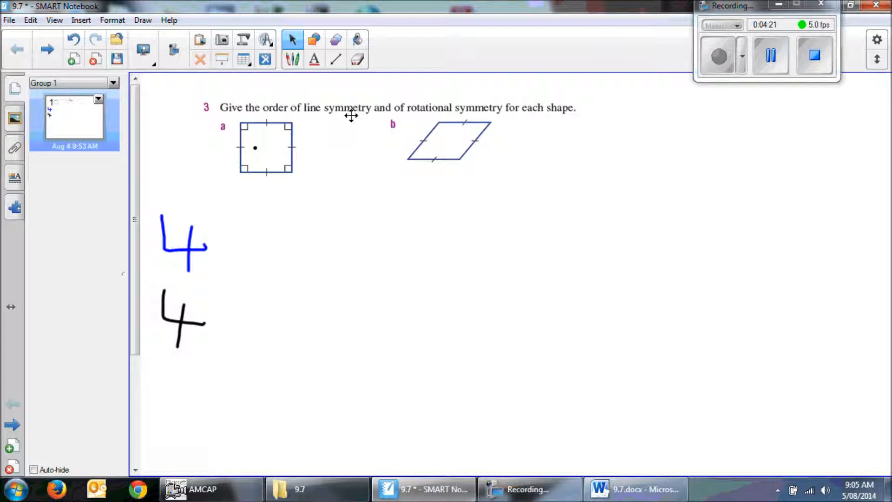
pyautogui.moveTo(638, 218)
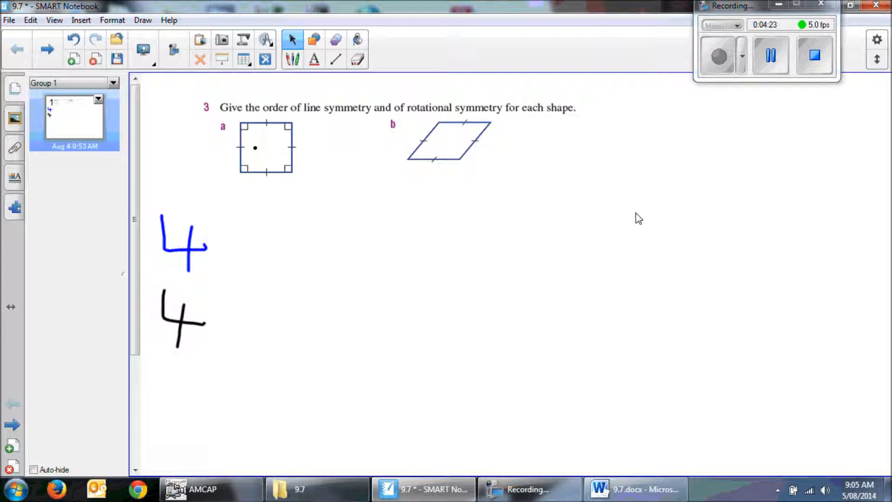